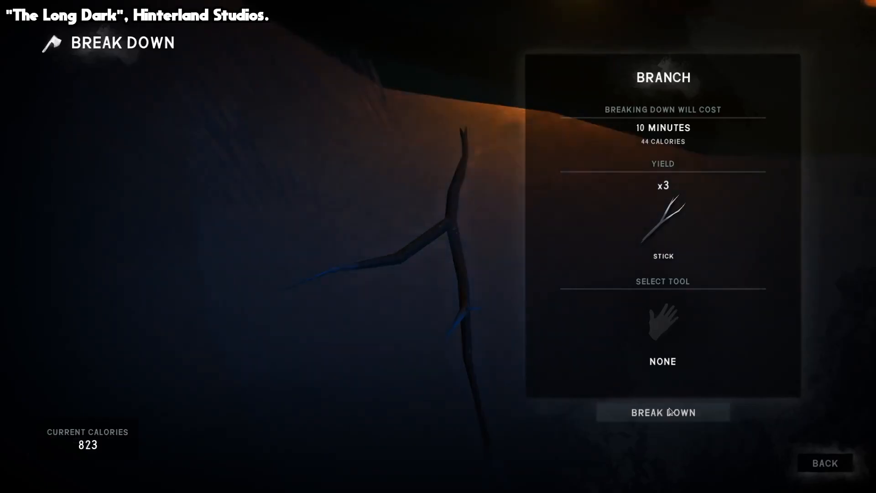
- Bucket-fill the empty hand-slot layer with the brown foreground colour
left_click(663, 413)
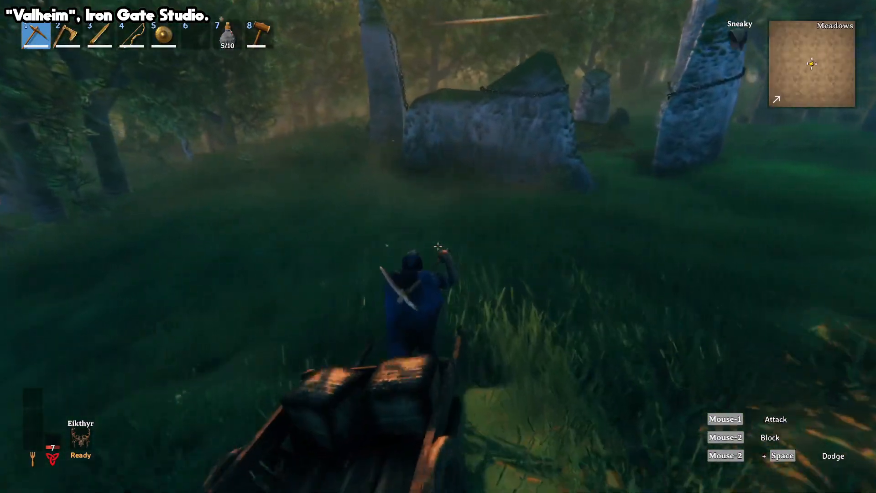
key("3")
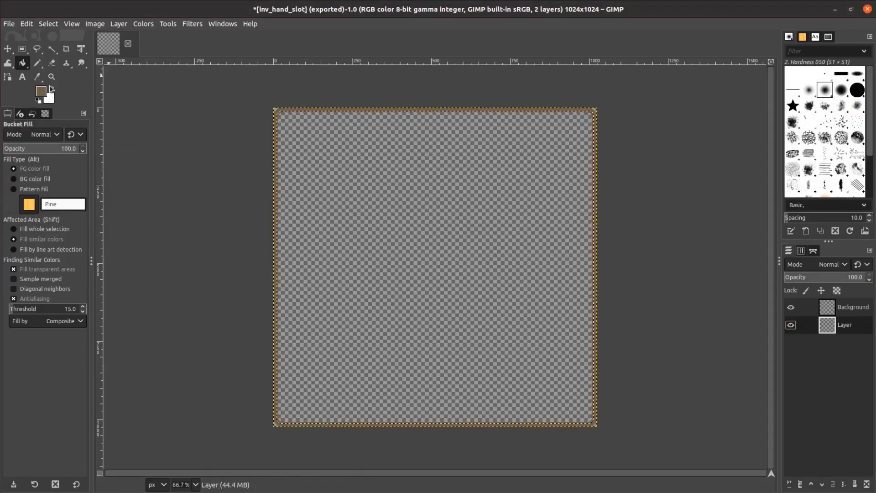
left_click(435, 266)
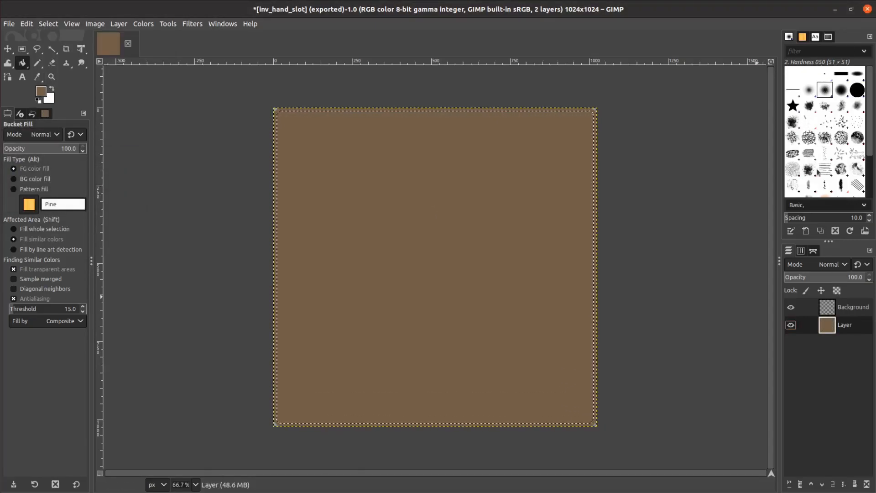
left_click(8, 23)
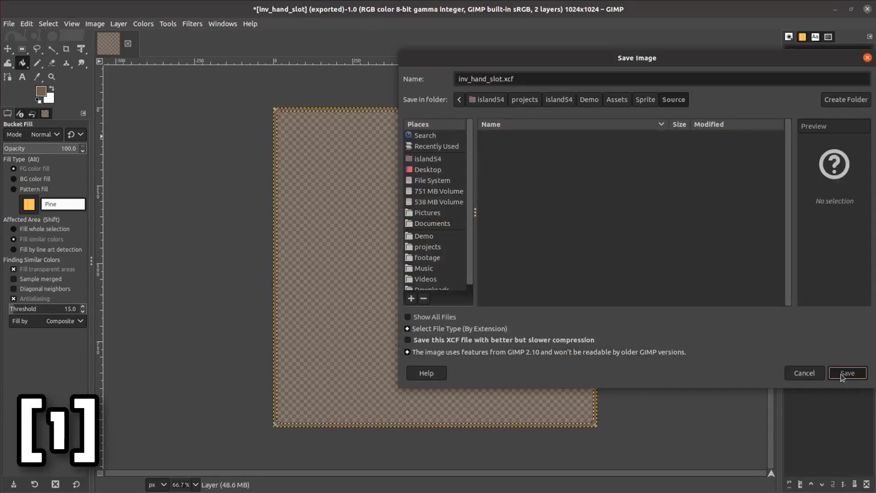
- Save the image as inv_hand_slot.xcf and open the flat wedge stone icon
left_click(847, 373)
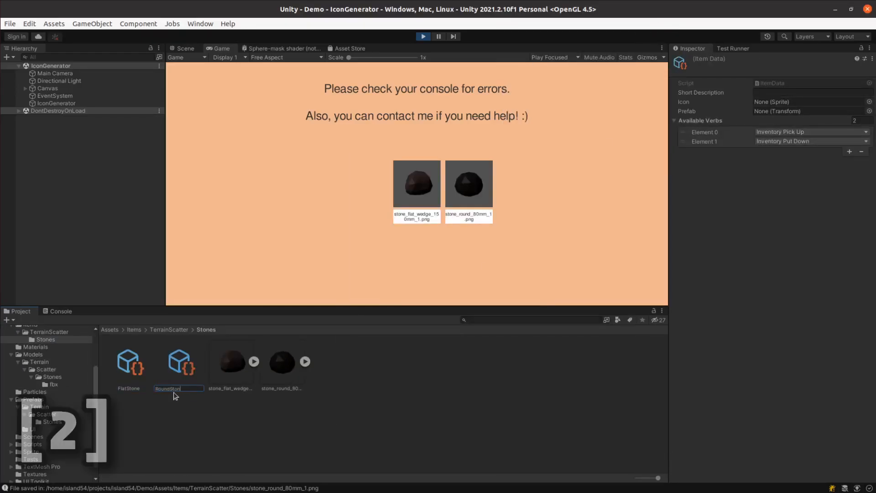
left_click(55, 103)
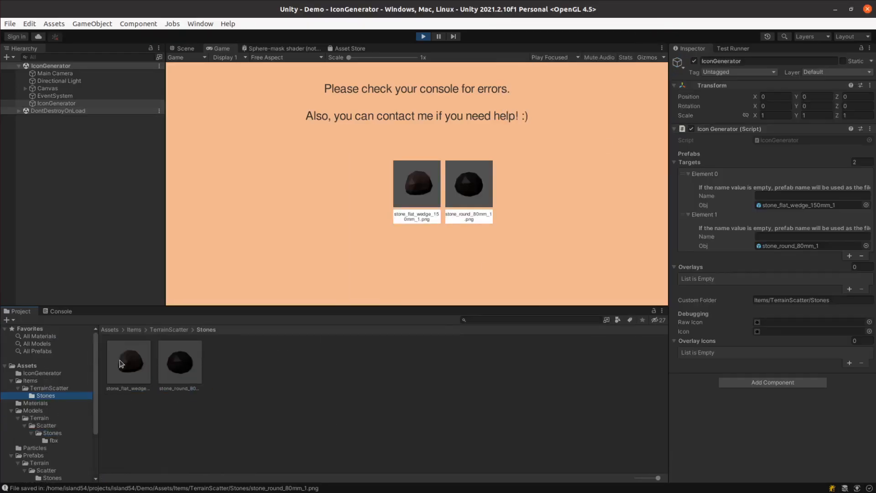
left_click(128, 362)
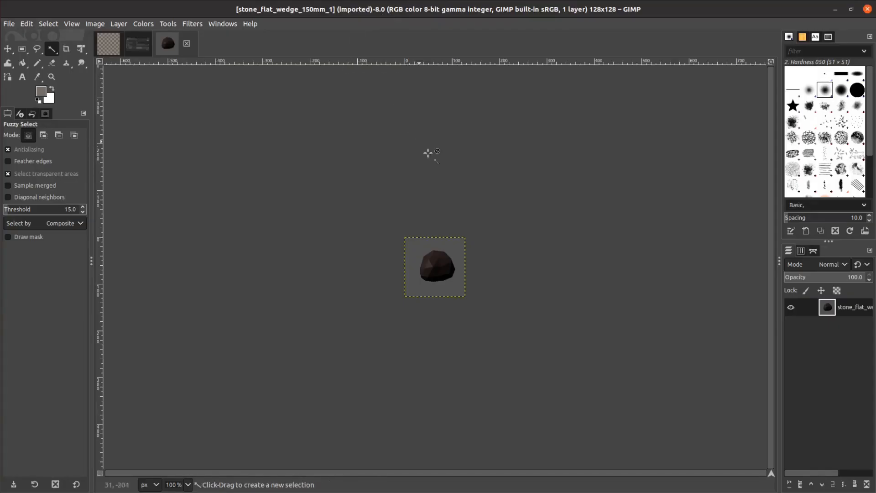
mouse_move(482, 217)
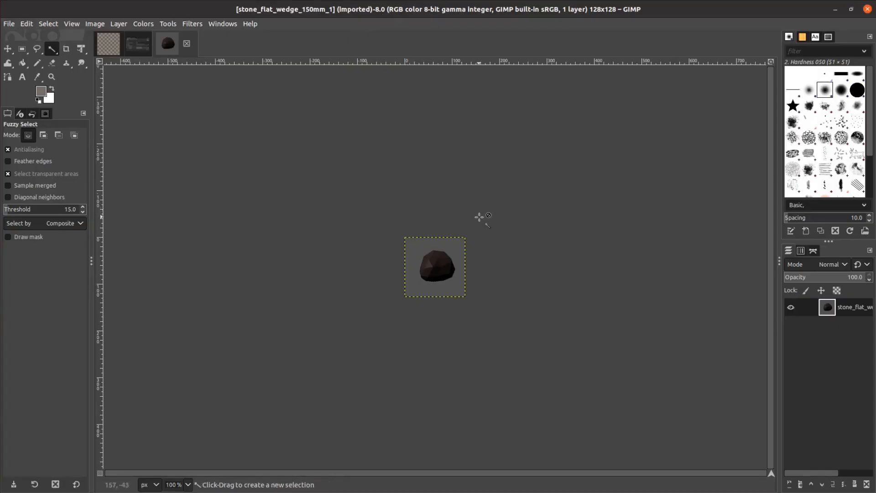
- Show stone_flat_wedge_150mm_1.png in GIMP with the Fuzzy Select tool active
left_click(433, 257)
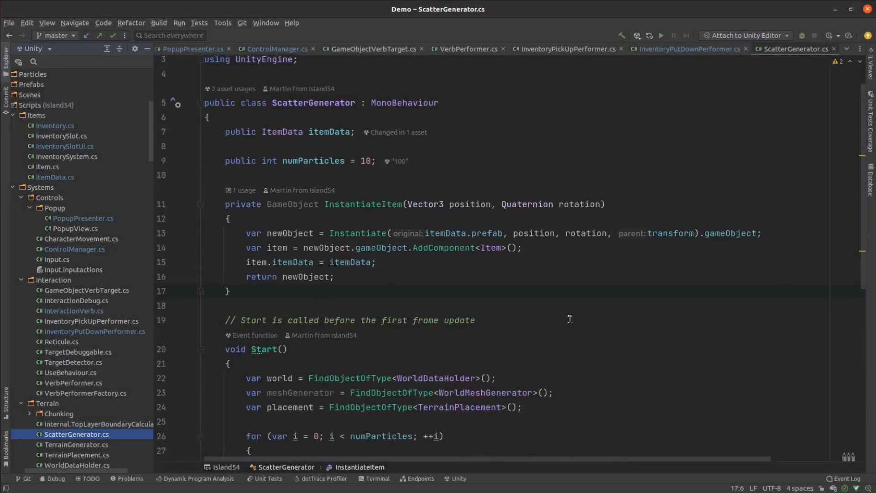
- Review ScatterGenerator.cs and Inventory.cs, then open InventoryPickUpPerformer.cs from Solution Explorer
left_click(92, 383)
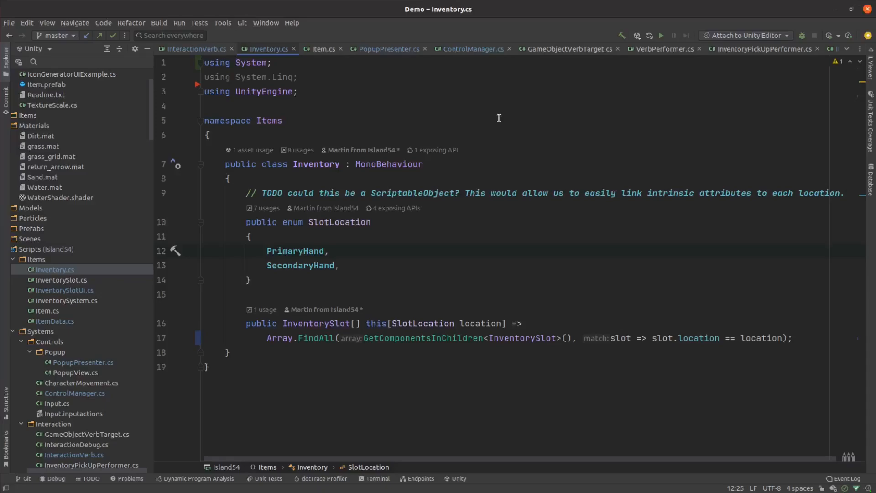
left_click(61, 280)
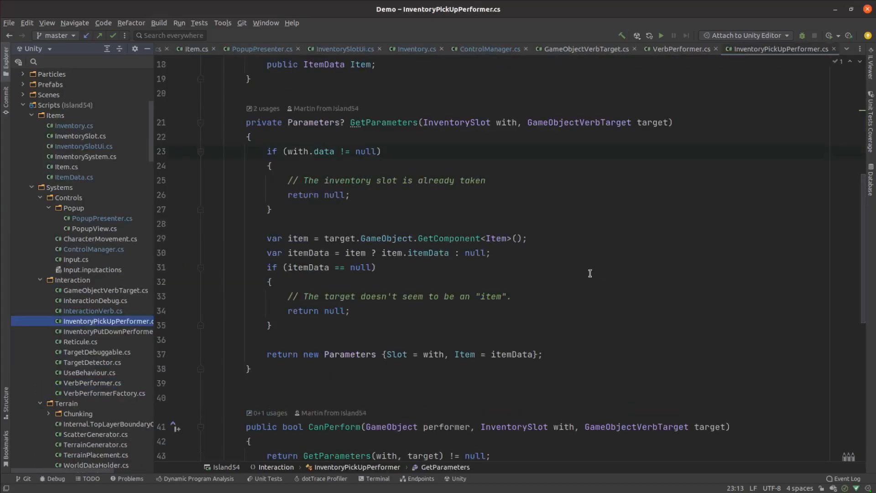
- Scroll to TryPerform, then switch to InventoryPutDownPerformer.cs and read through it
scroll("down", 3)
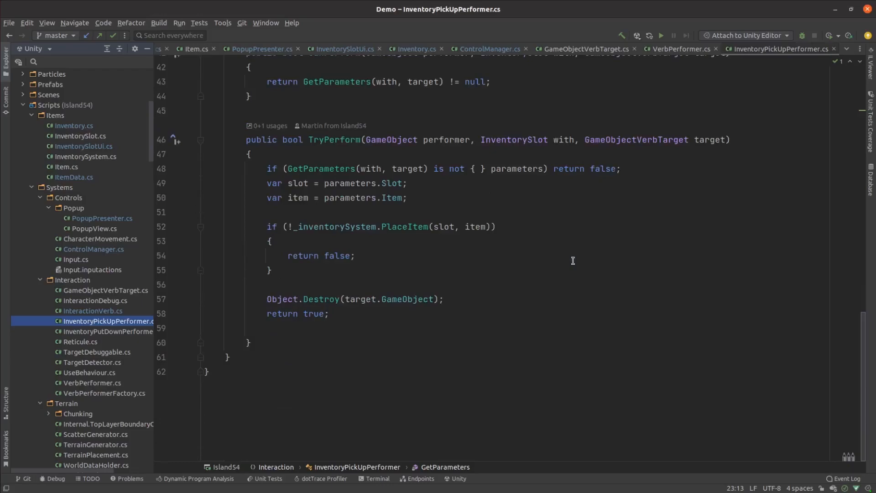
left_click(94, 331)
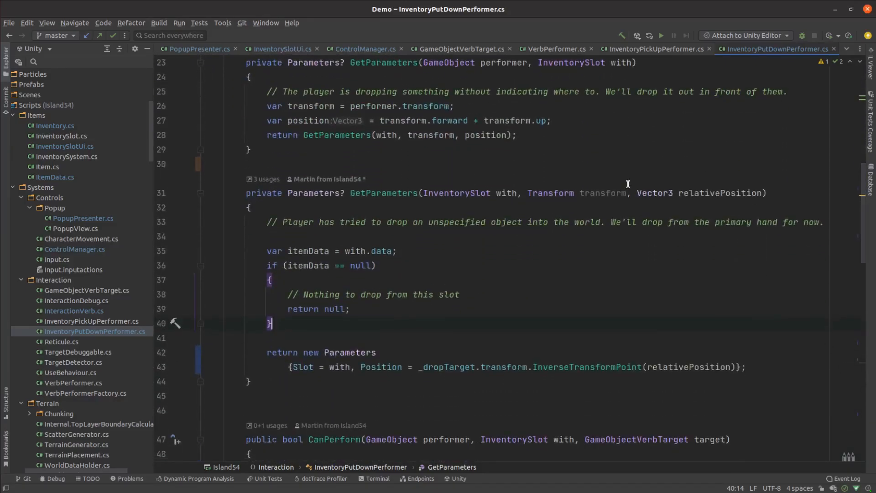
scroll("down", 3)
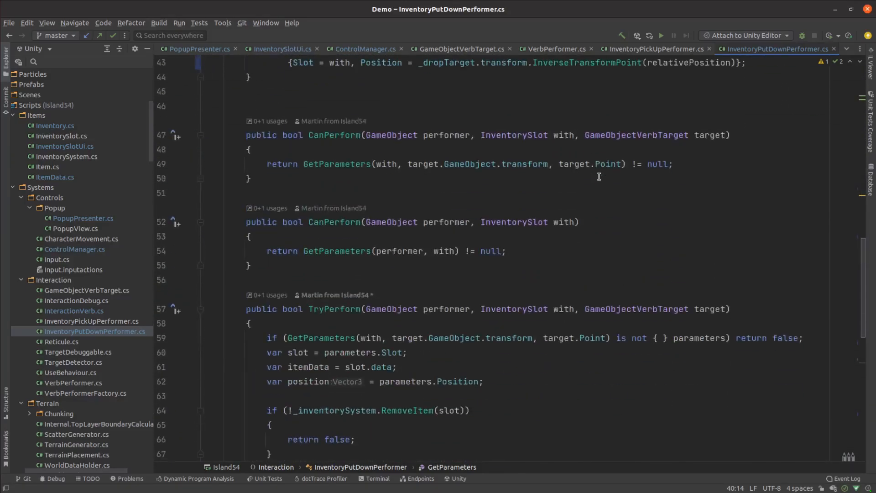
scroll("down", 3)
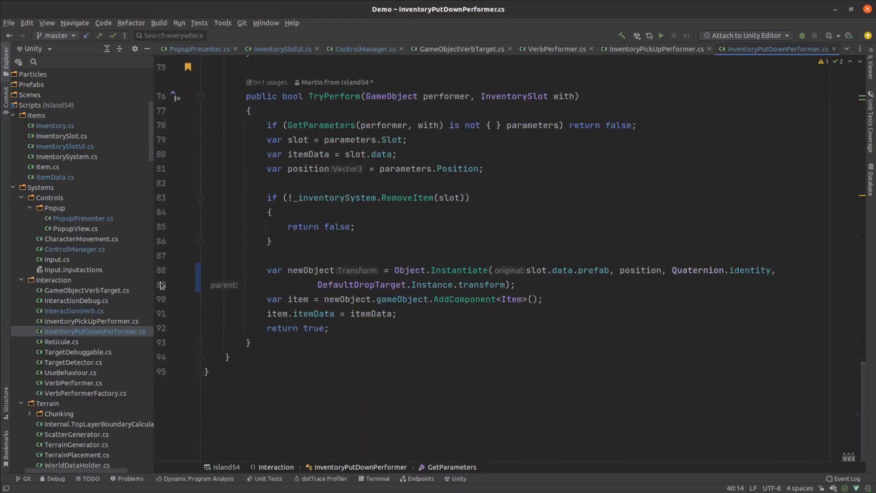
mouse_move(113, 339)
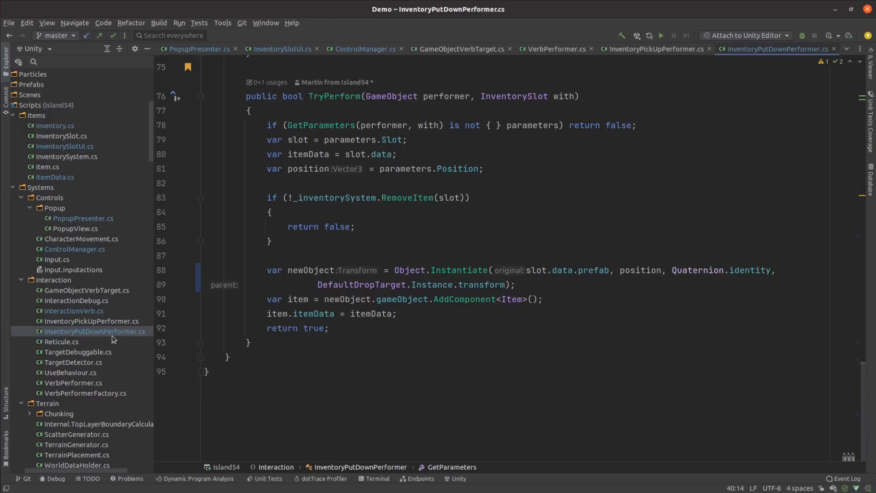
mouse_move(78, 451)
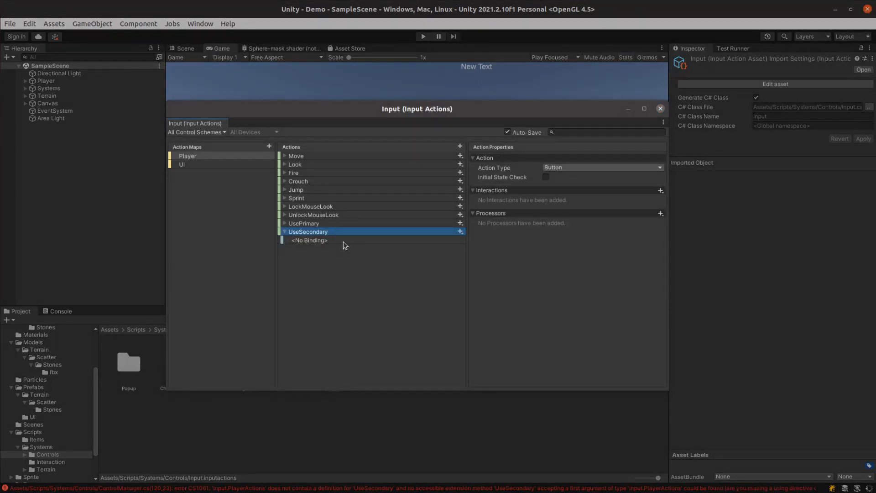
- Select the UseSecondary action's empty <No Binding> entry in the Player action map
left_click(309, 240)
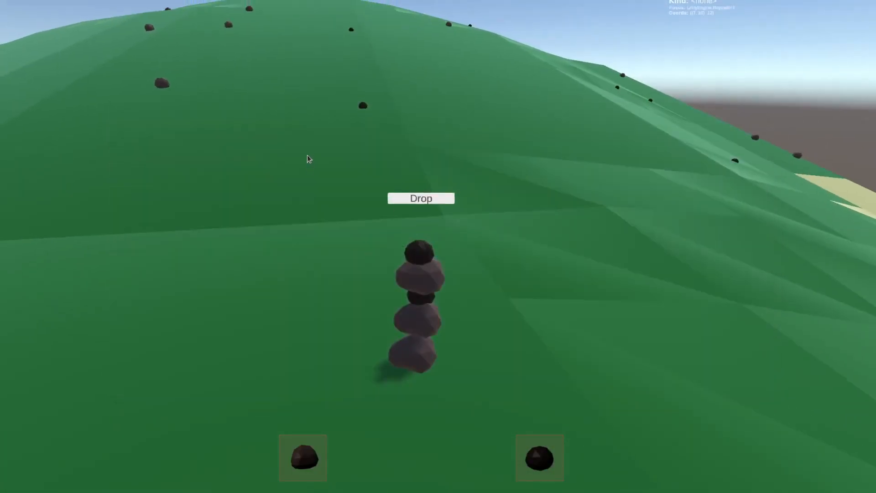
- Drop a held stone from a hand slot using the Drop prompt
left_click(421, 198)
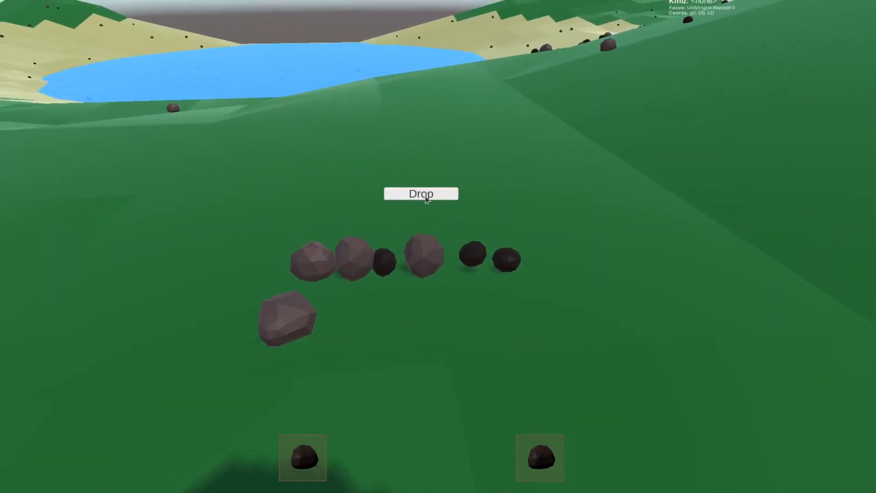
left_click(421, 193)
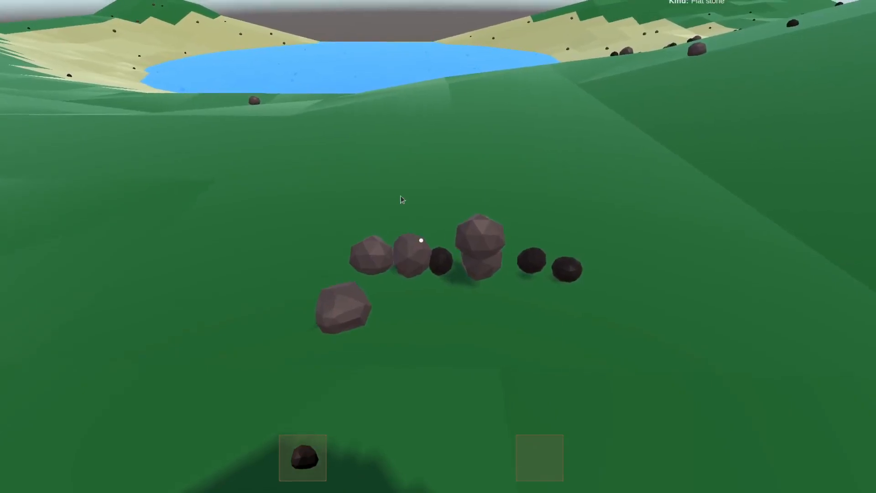